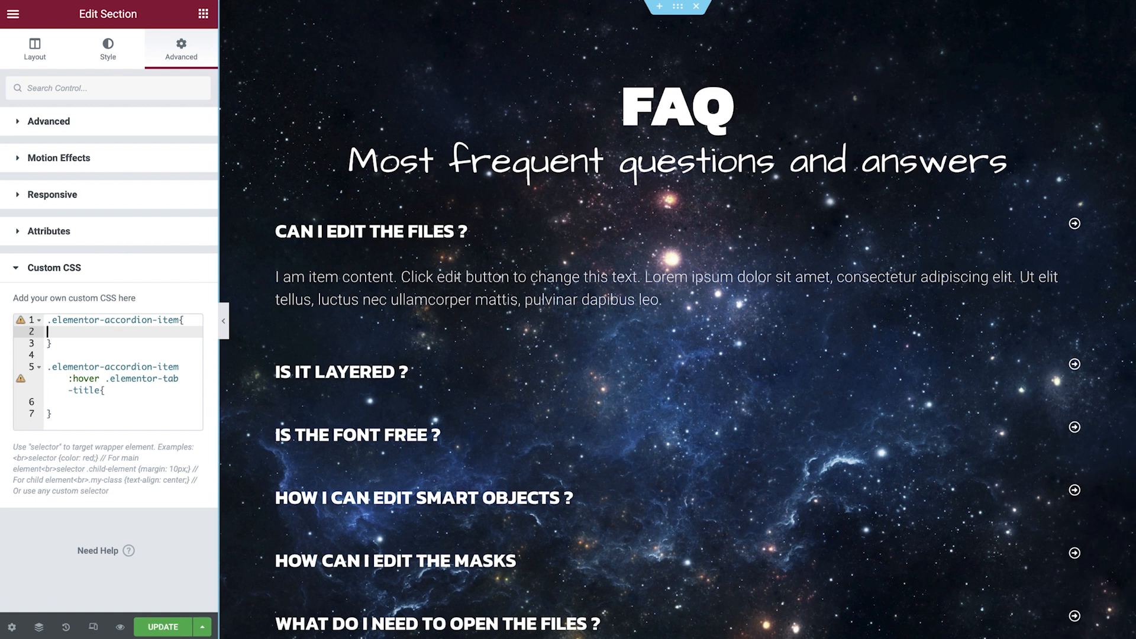
# Add background-color: deeppink to the accordion items and text-shadow: 0 0 10px to hovered titles.
pyautogui.write('background-color: deeppink;')
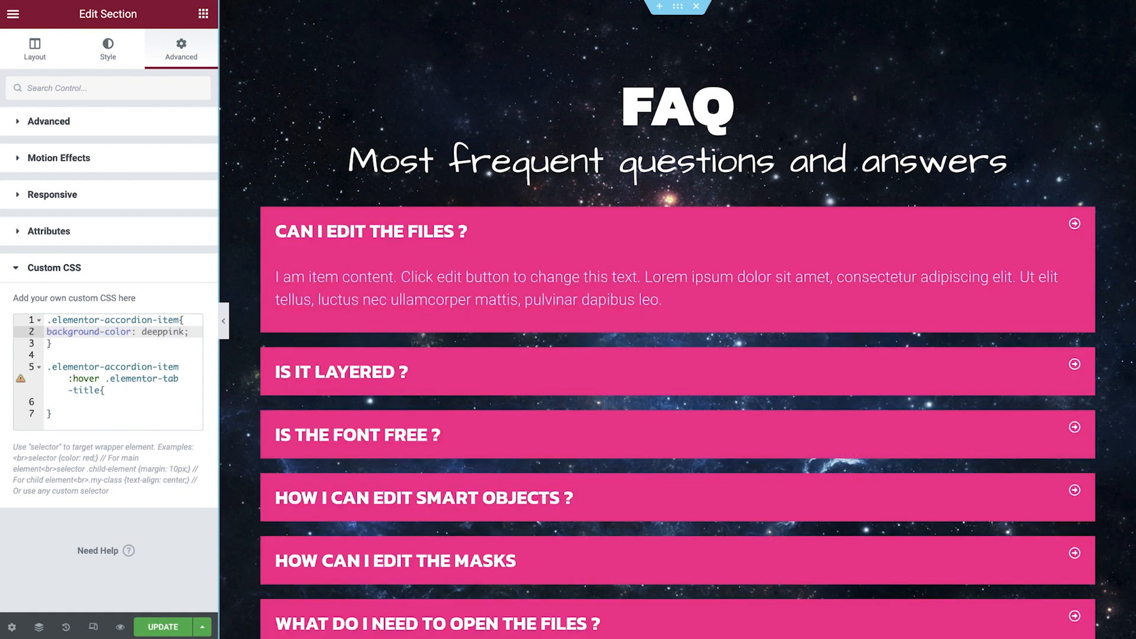
pyautogui.click(58, 402)
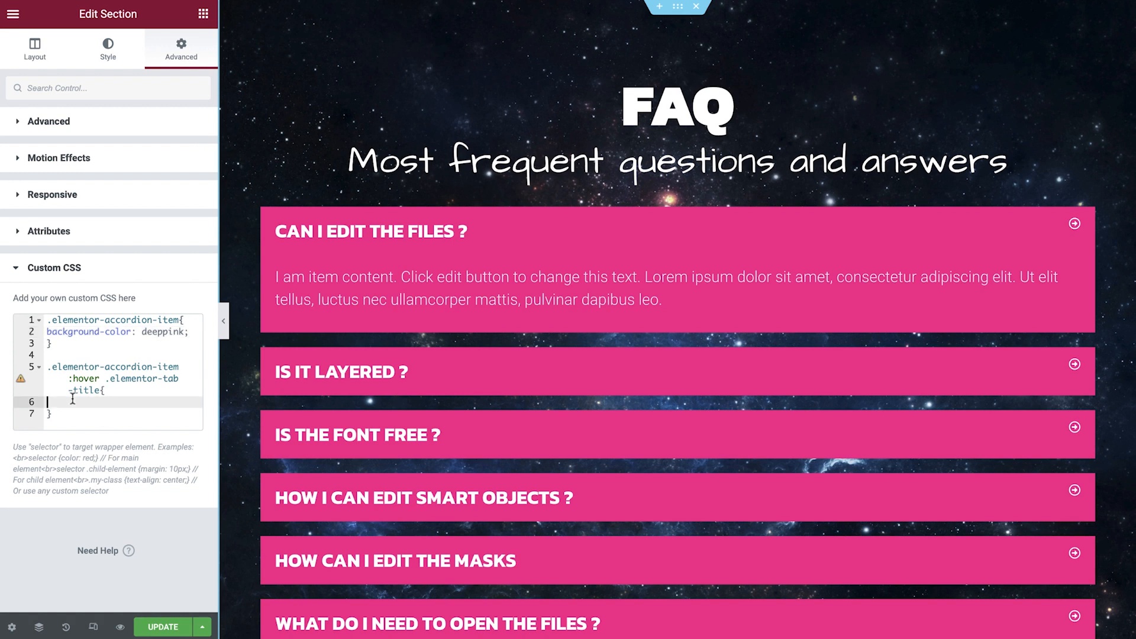
pyautogui.write('text-shadow: 0 0 10px;')
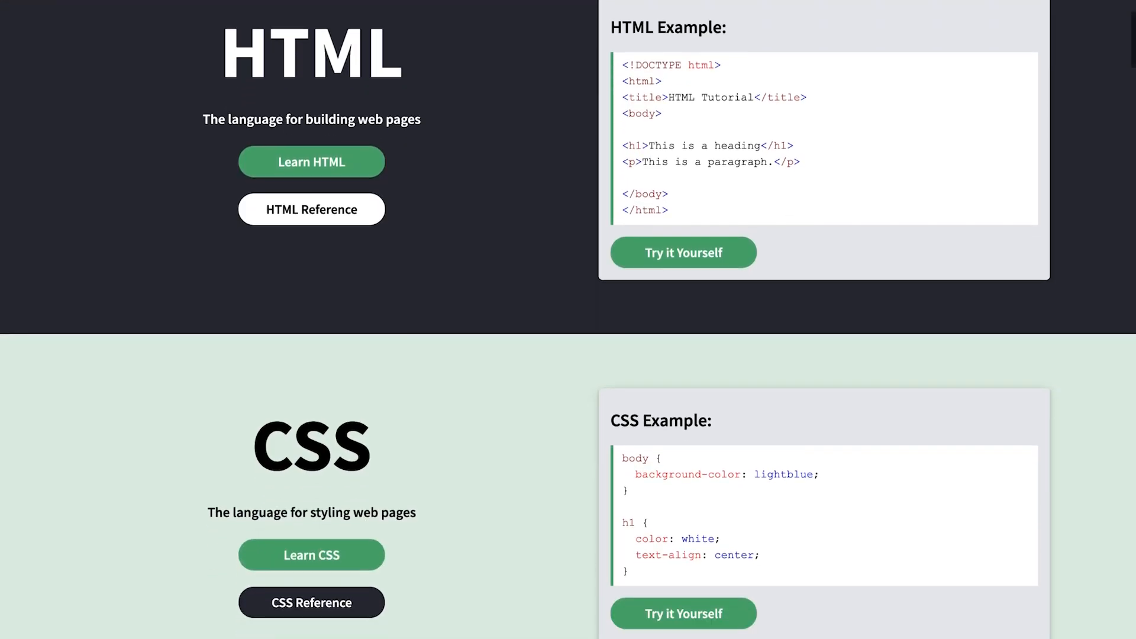
# Reach the Learn CSS tutorial from the W3Schools home page.
pyautogui.scroll(-3)
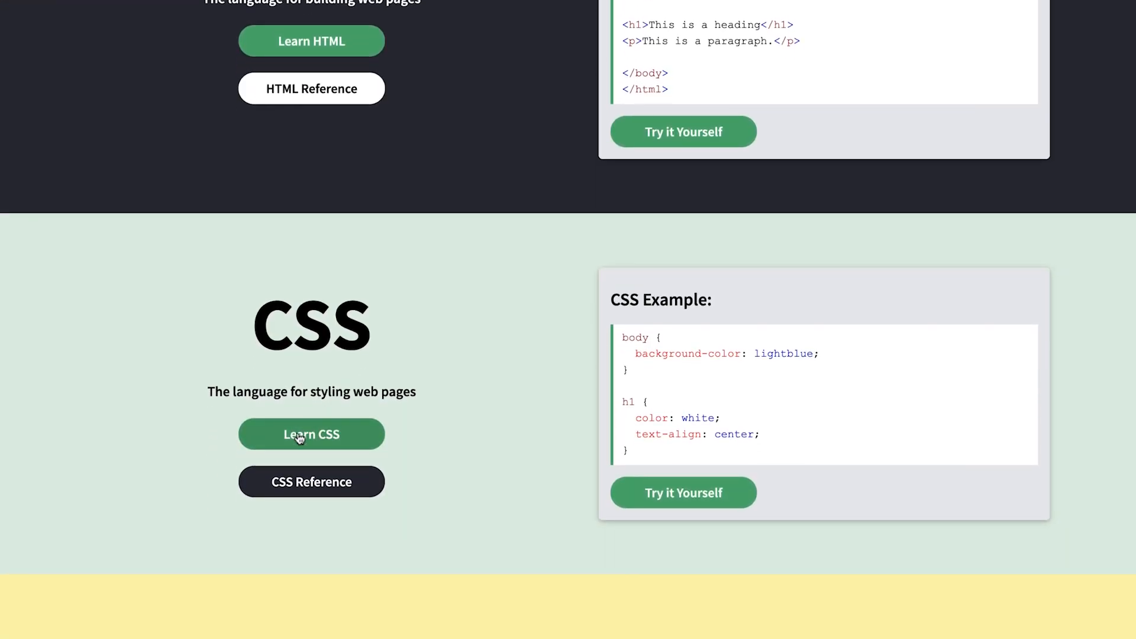
pyautogui.click(311, 434)
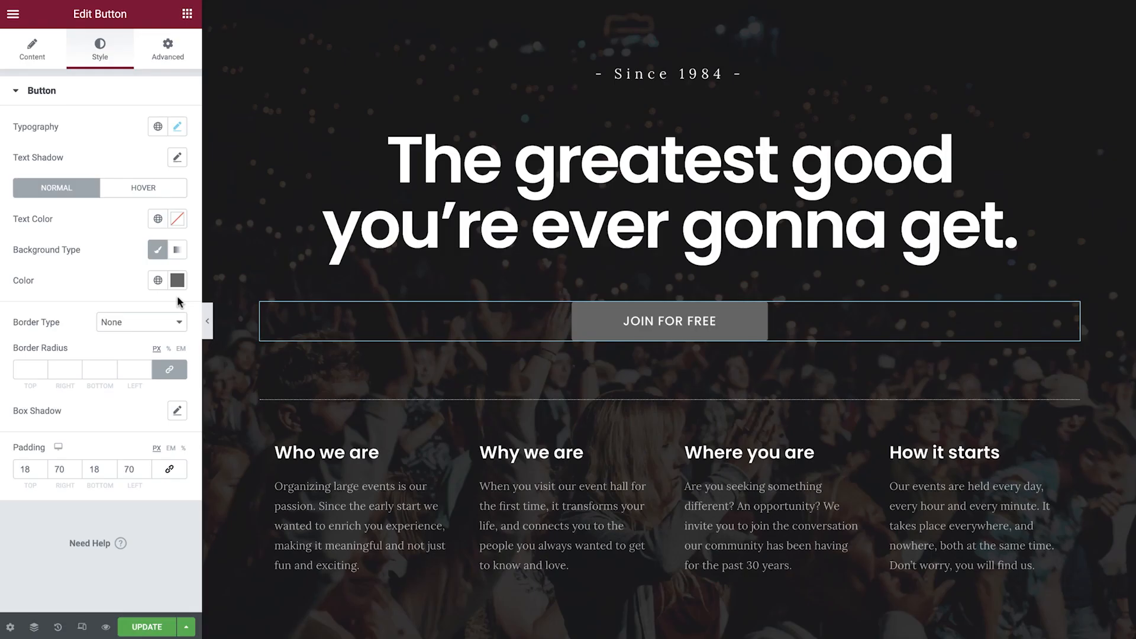
# Make the JOIN FOR FREE button background green with a border radius of 50.
pyautogui.click(176, 280)
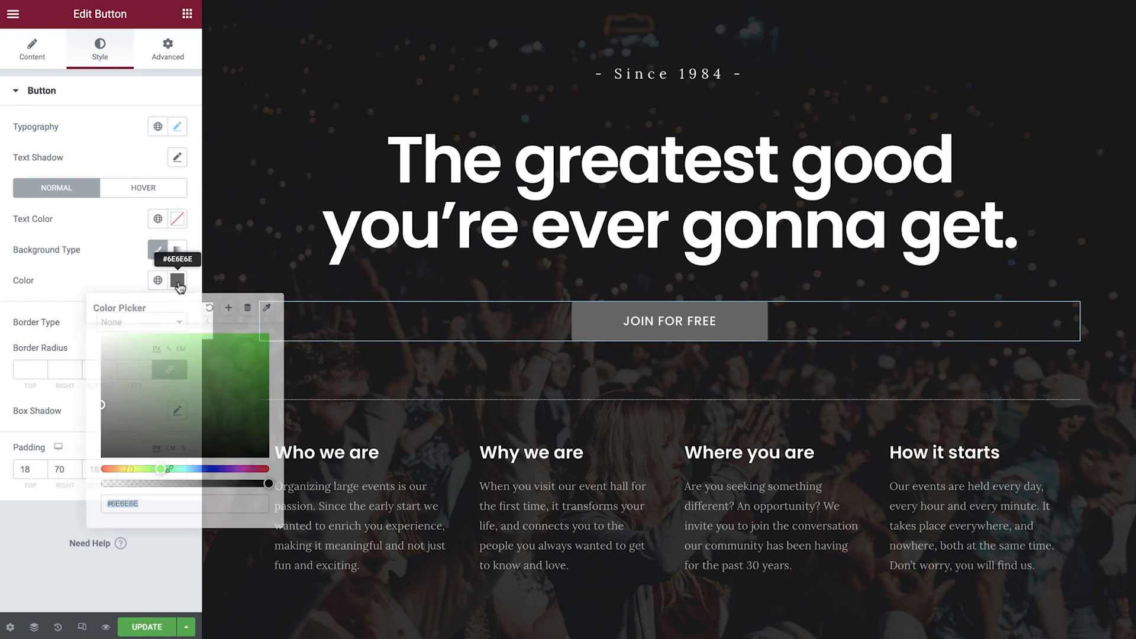
pyautogui.click(177, 282)
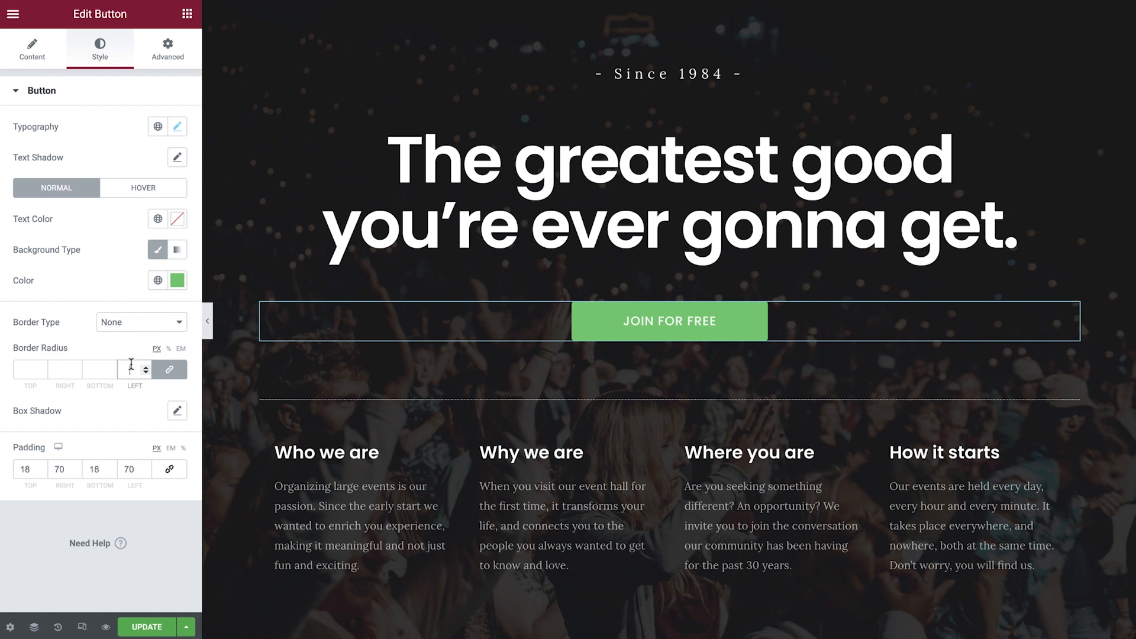
pyautogui.write('50')
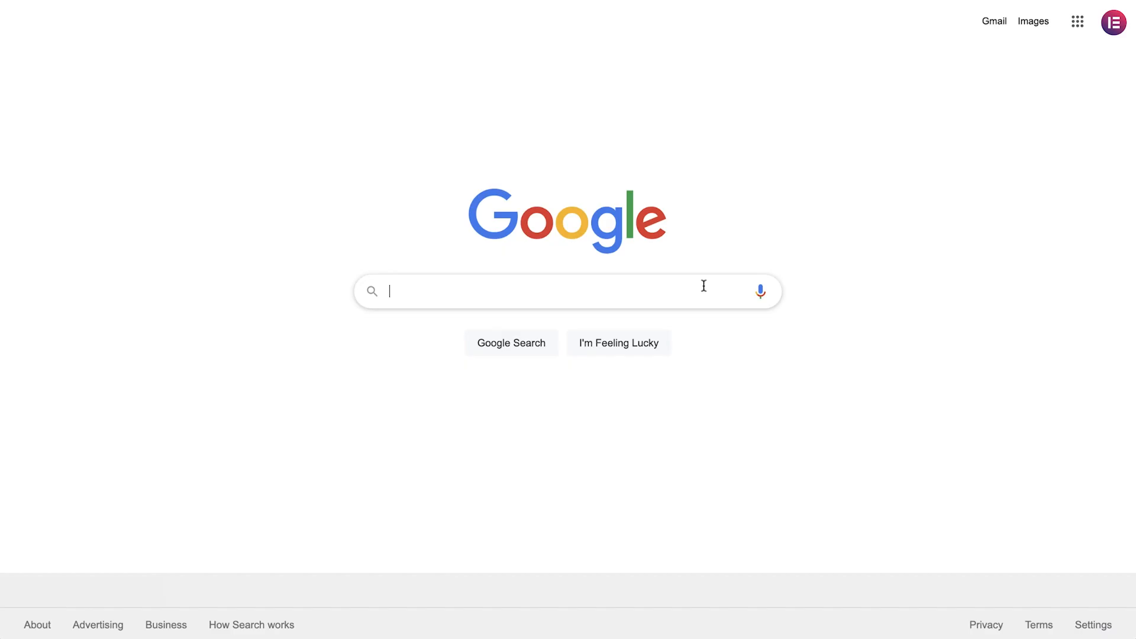
# Search 'css text stroke' and load the CSS-Tricks text-stroke article.
pyautogui.write('css text stroke')
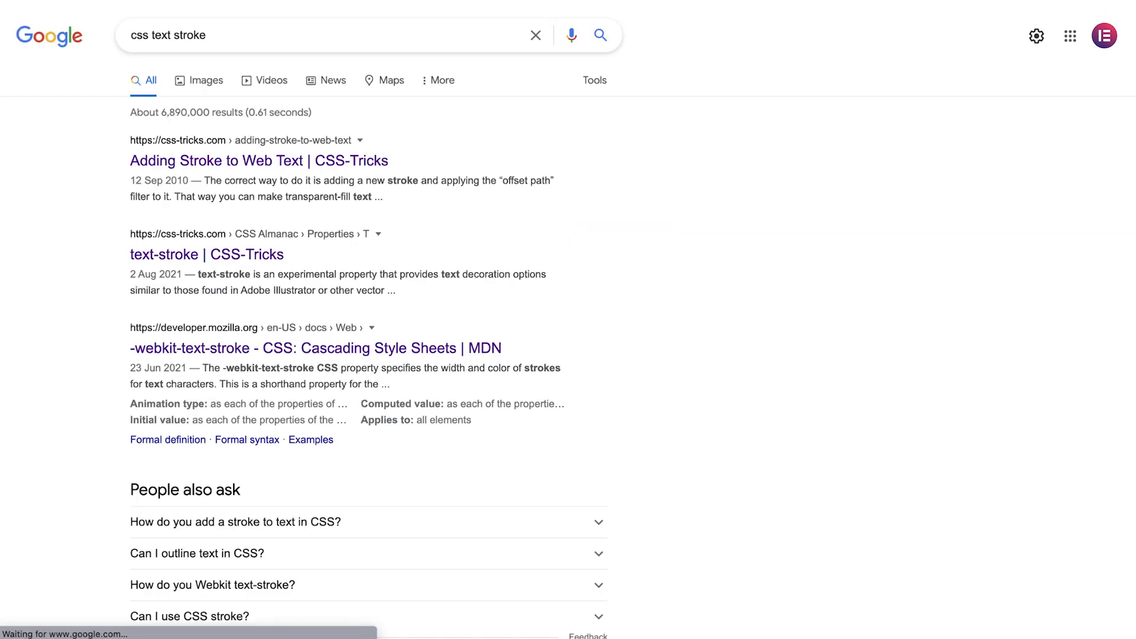
pyautogui.click(259, 160)
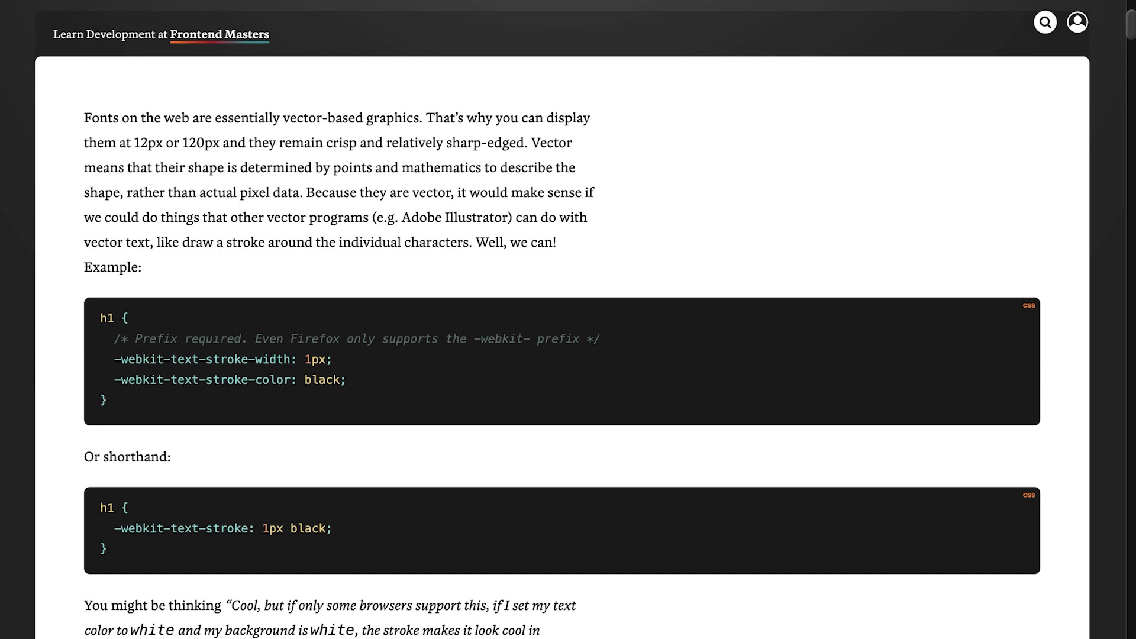
pyautogui.moveTo(132, 580)
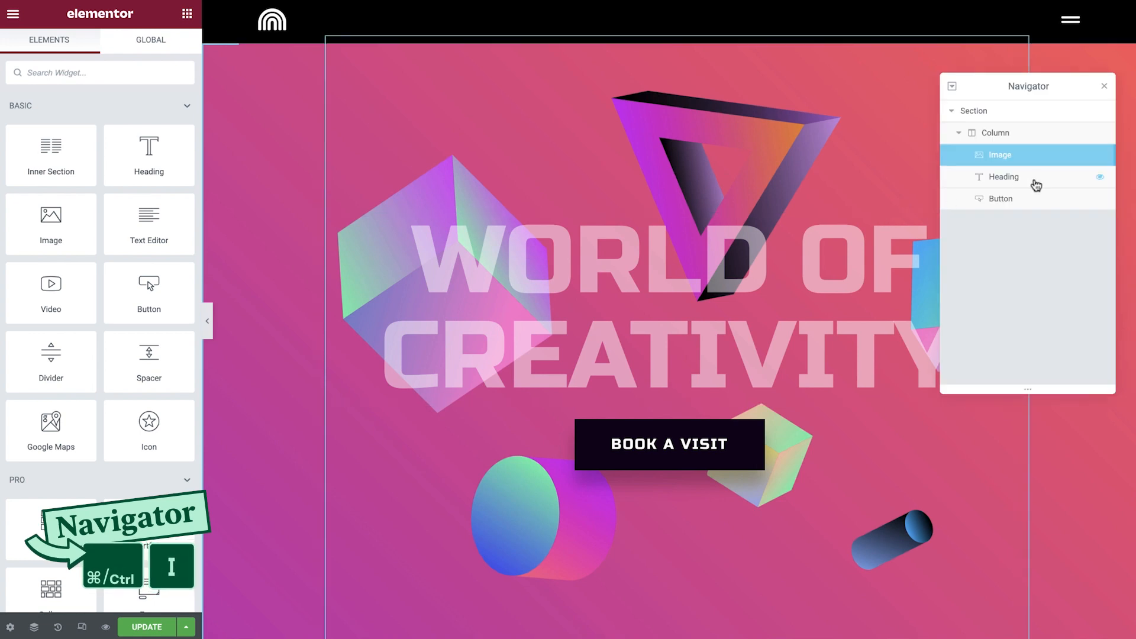
# Add h1 { -webkit-text-stroke: 2px white } as custom CSS on the WORLD OF CREATIVITY heading.
pyautogui.click(1003, 176)
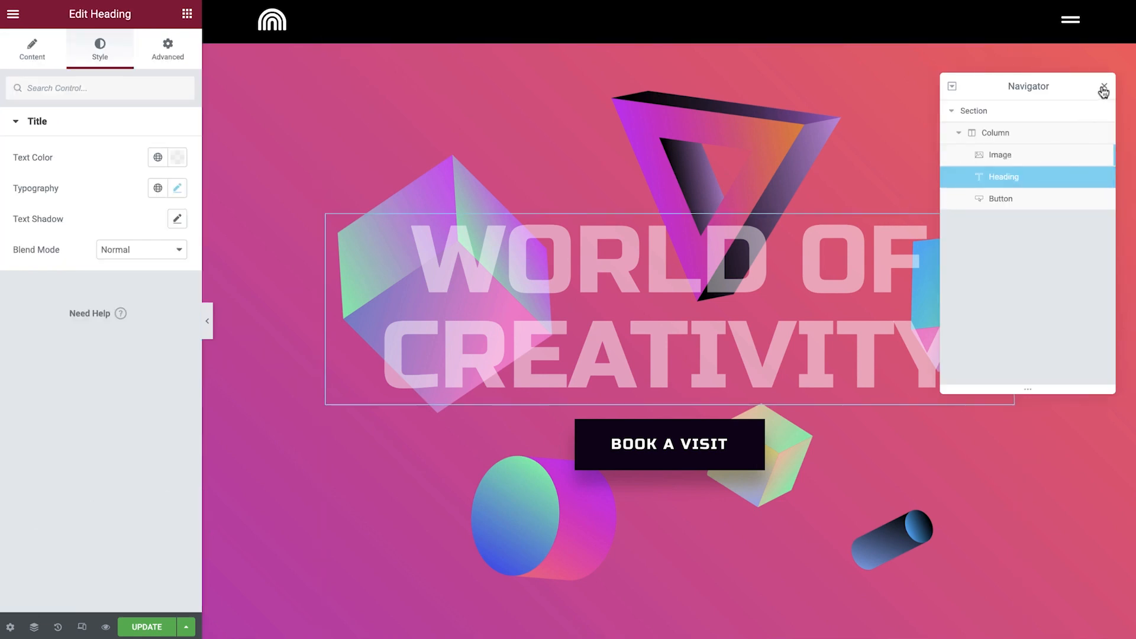
pyautogui.click(167, 48)
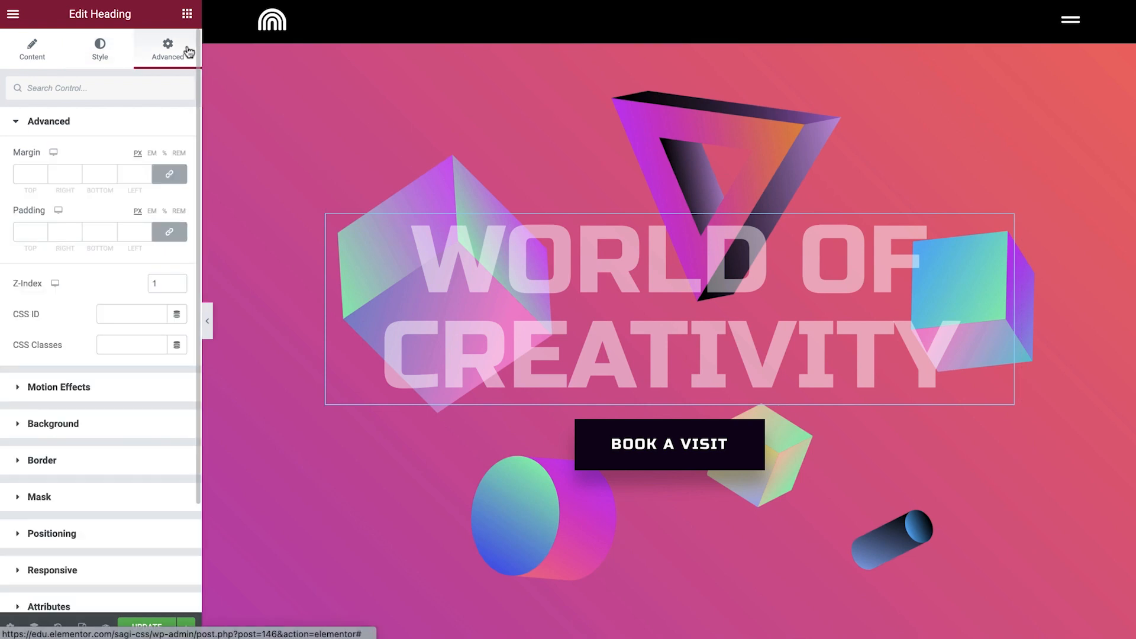
pyautogui.scroll(-3)
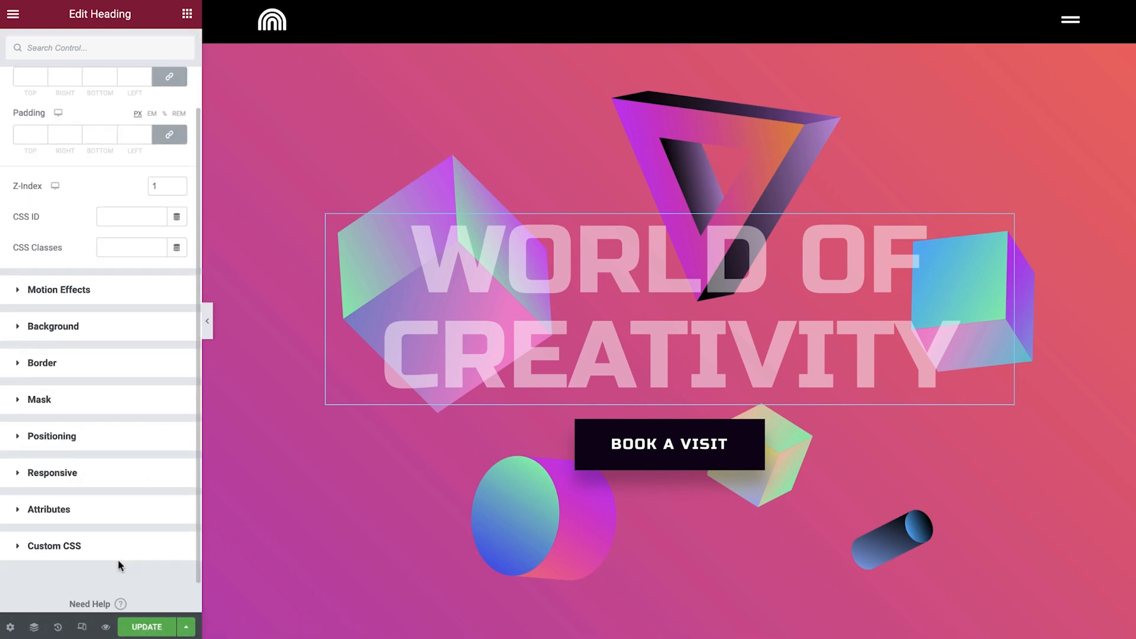
pyautogui.click(53, 546)
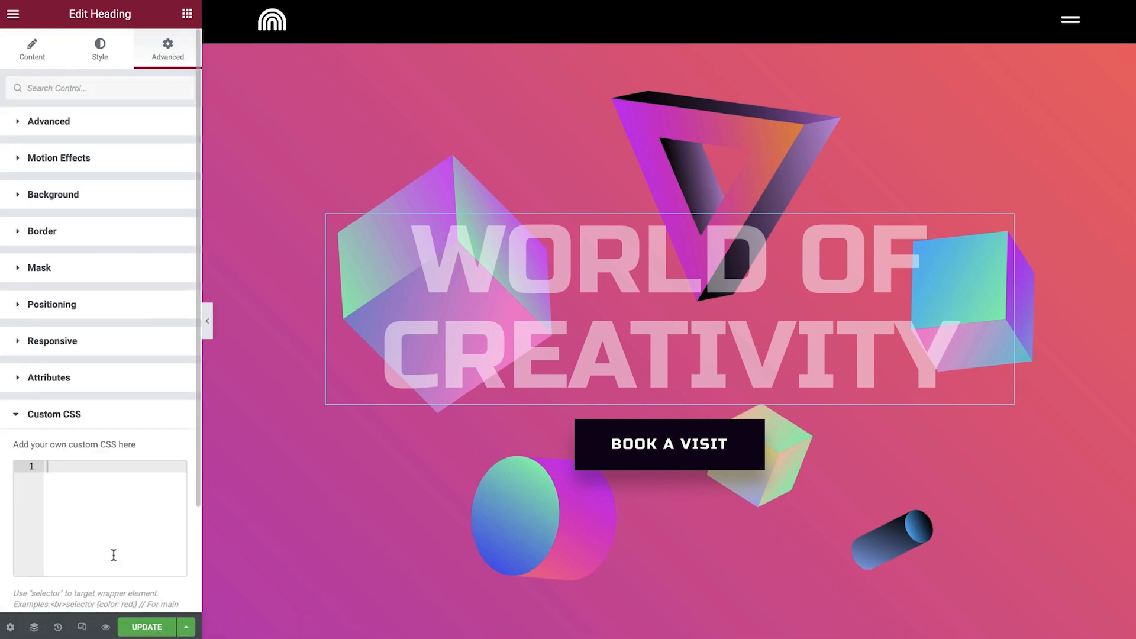
pyautogui.click(65, 467)
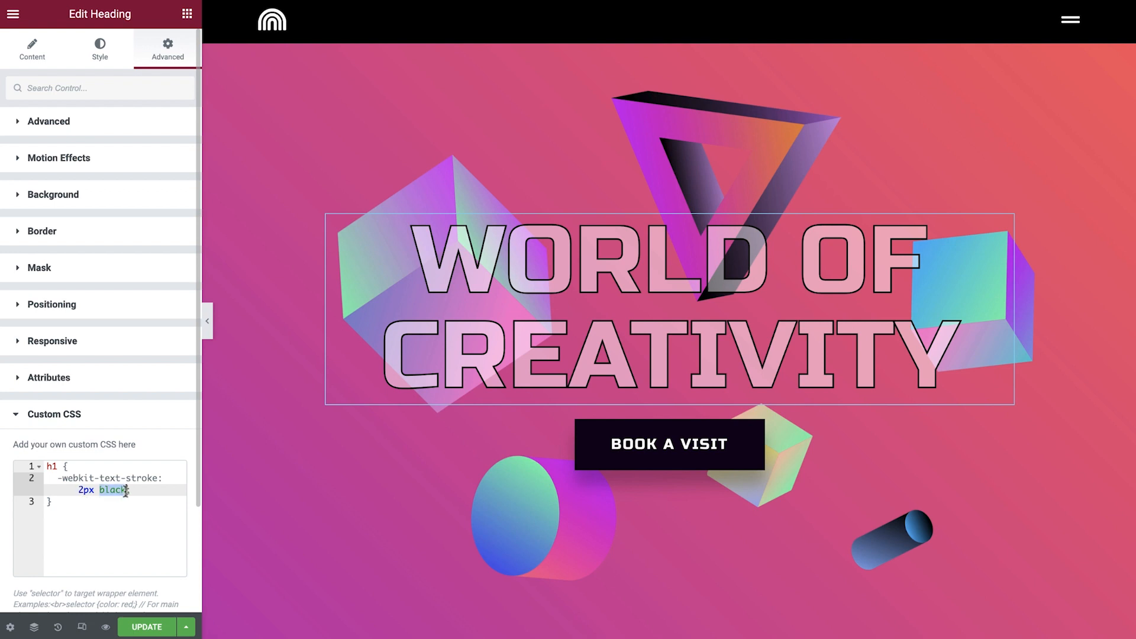
pyautogui.write('white')
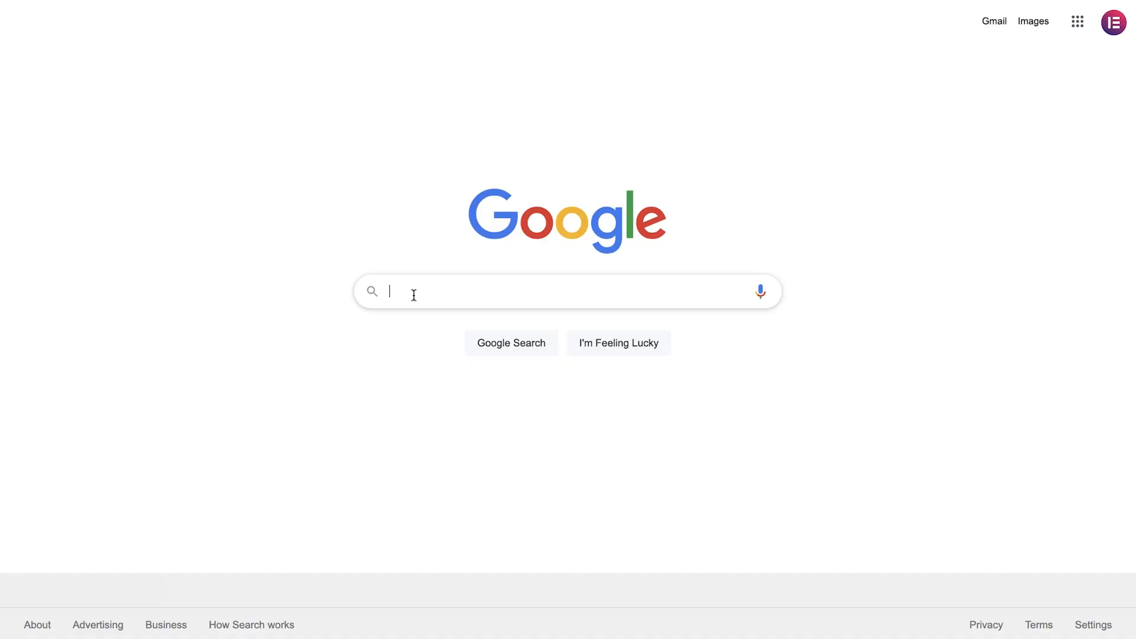
# Search 'css floating animation' and load the CSS Floating Animation pen on CodePen.
pyautogui.write('css floating animation')
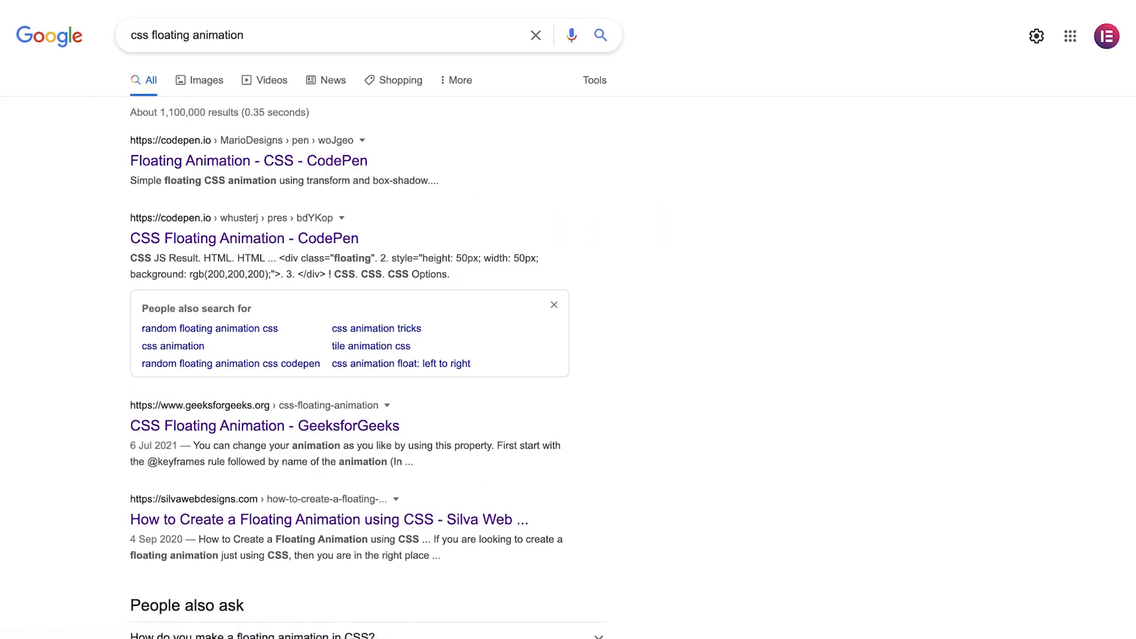
pyautogui.moveTo(244, 238)
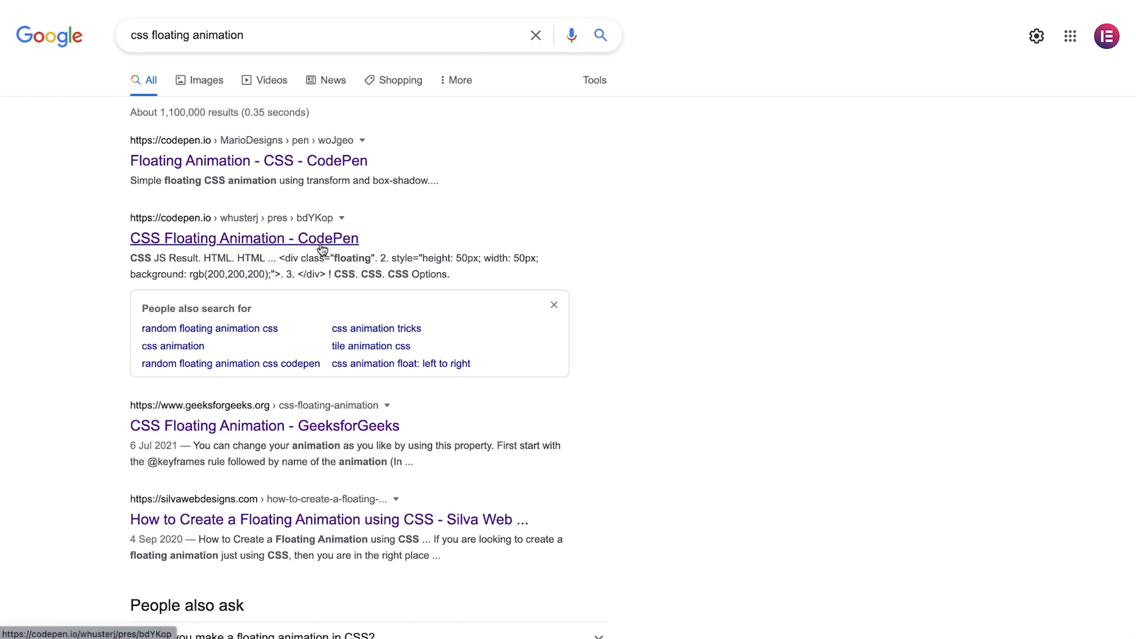
pyautogui.click(243, 238)
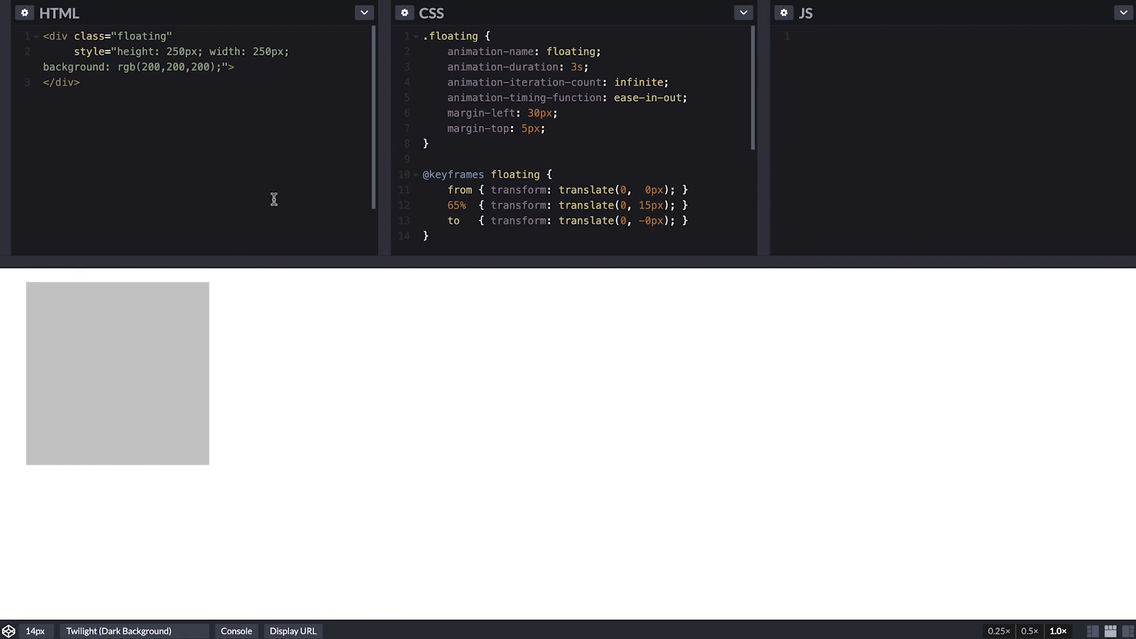
# Select the floating animation keyframes code in the CodePen editor for copying.
pyautogui.moveTo(429, 36); pyautogui.dragTo(428, 143)
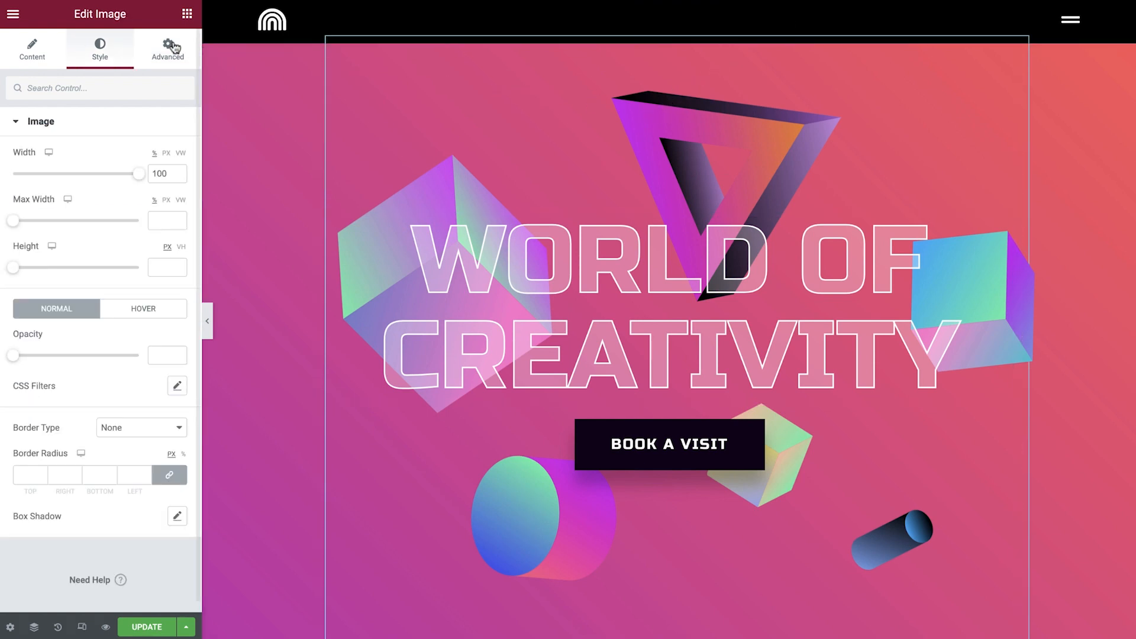
# Show the 3D shapes image's Advanced panel with its CSS Classes field.
pyautogui.click(167, 49)
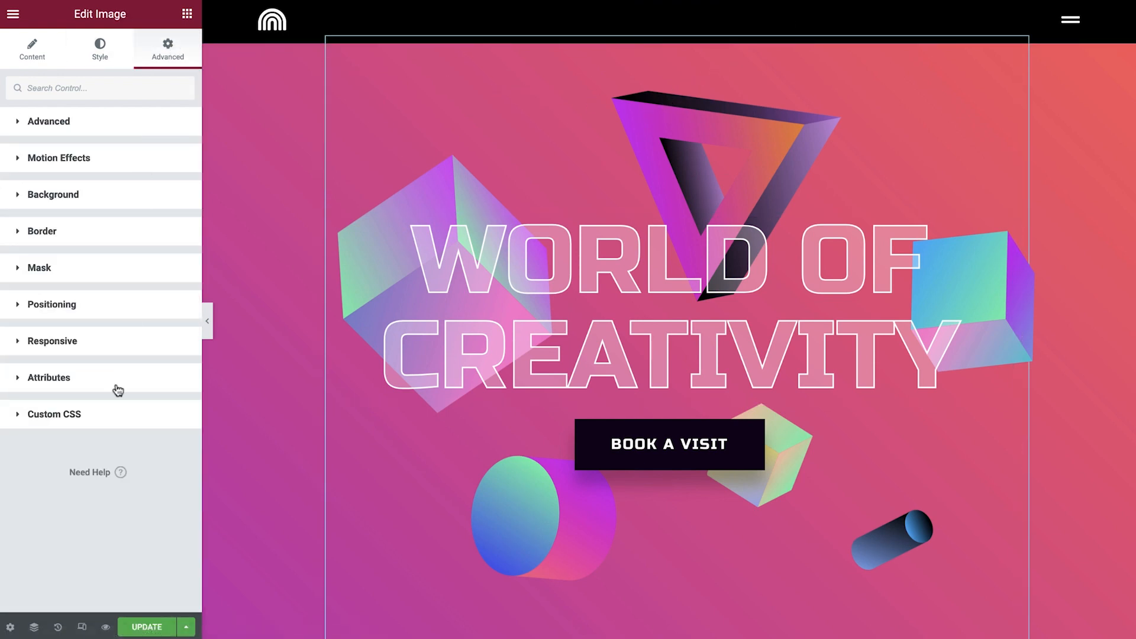
pyautogui.click(53, 414)
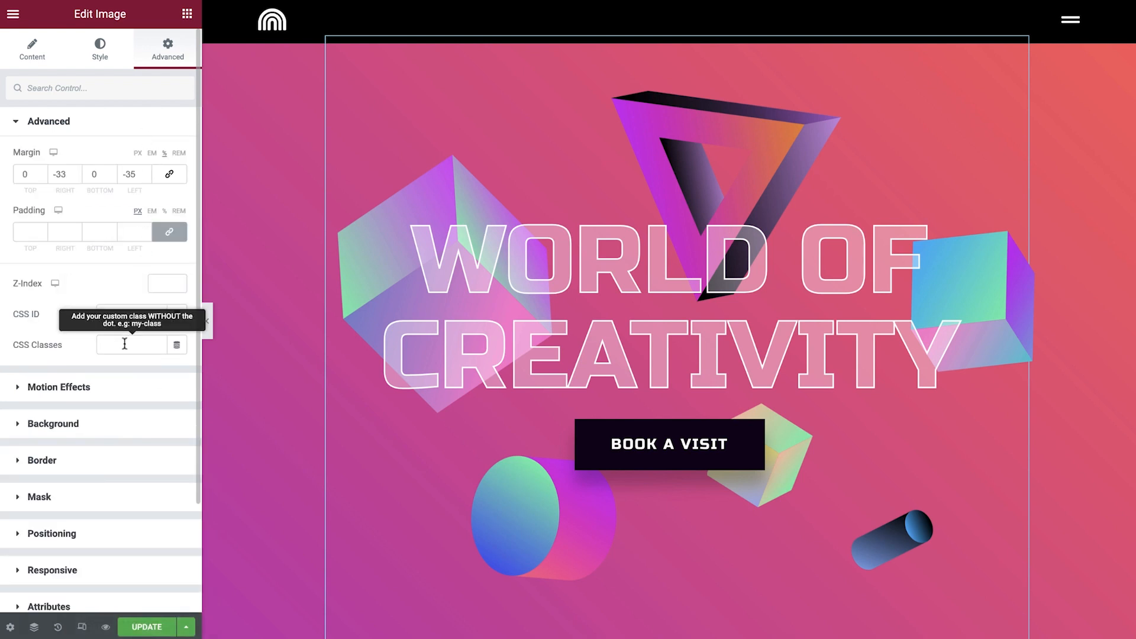
# Paste 'floating' into the image's CSS Classes field.
pyautogui.rightClick(132, 345)
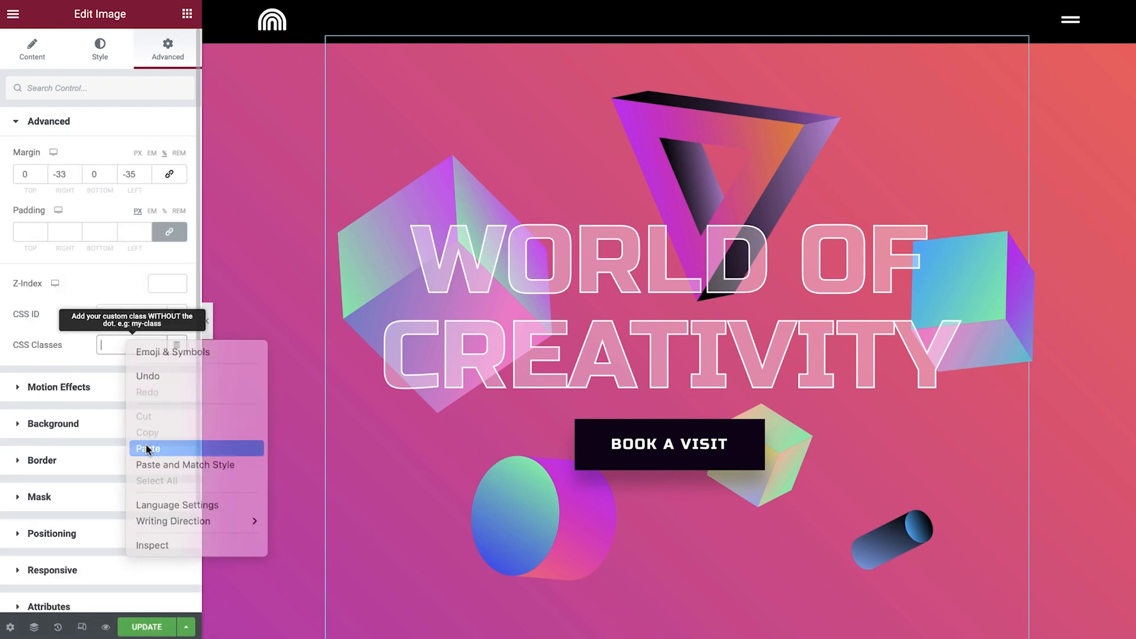
pyautogui.click(148, 448)
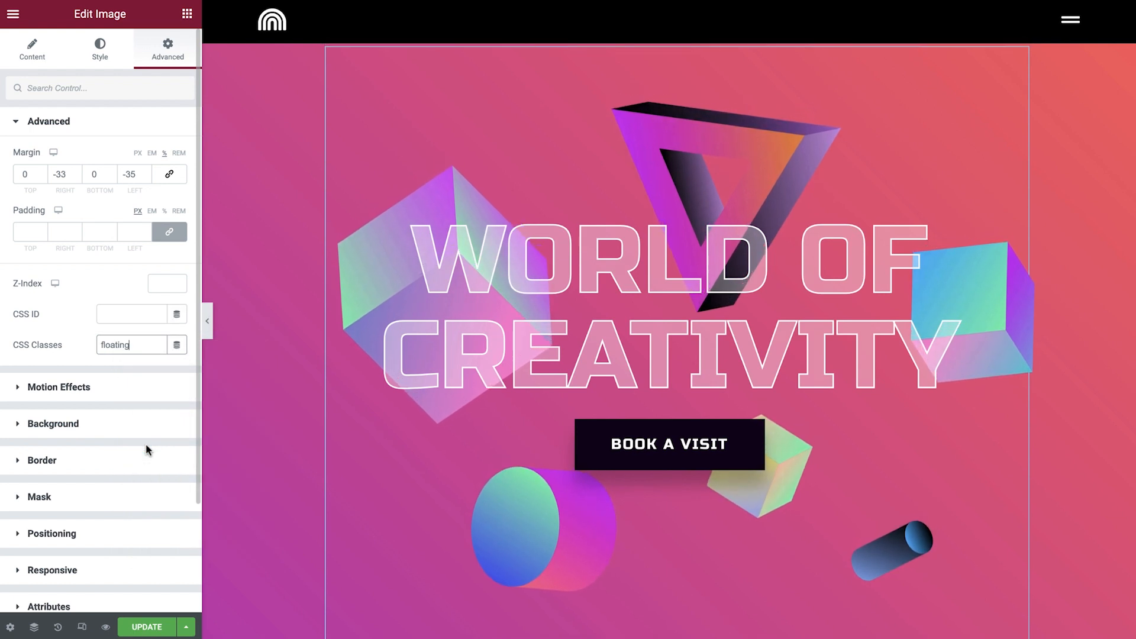
pyautogui.click(49, 120)
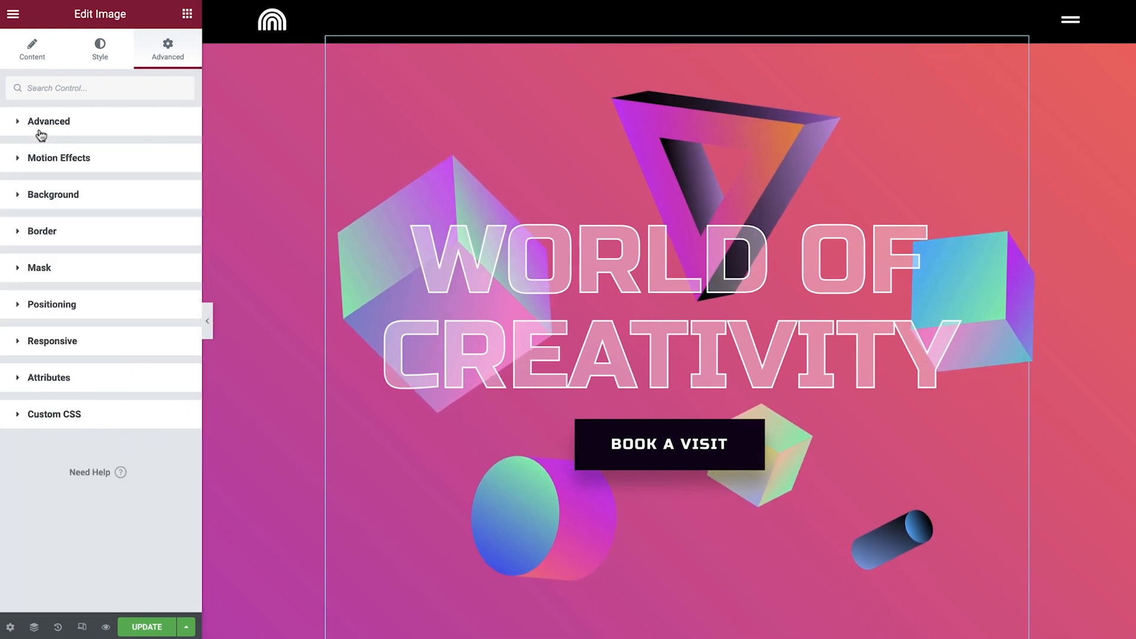
# Replace .floating with selector in the image's custom CSS animation rule.
pyautogui.click(55, 414)
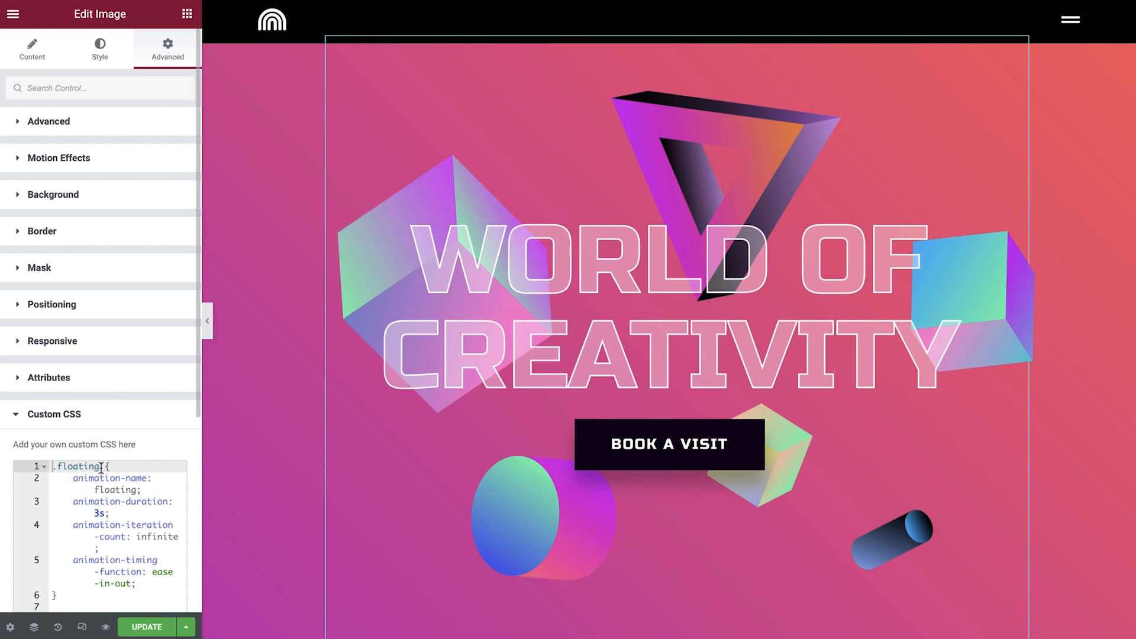
pyautogui.doubleClick(78, 466)
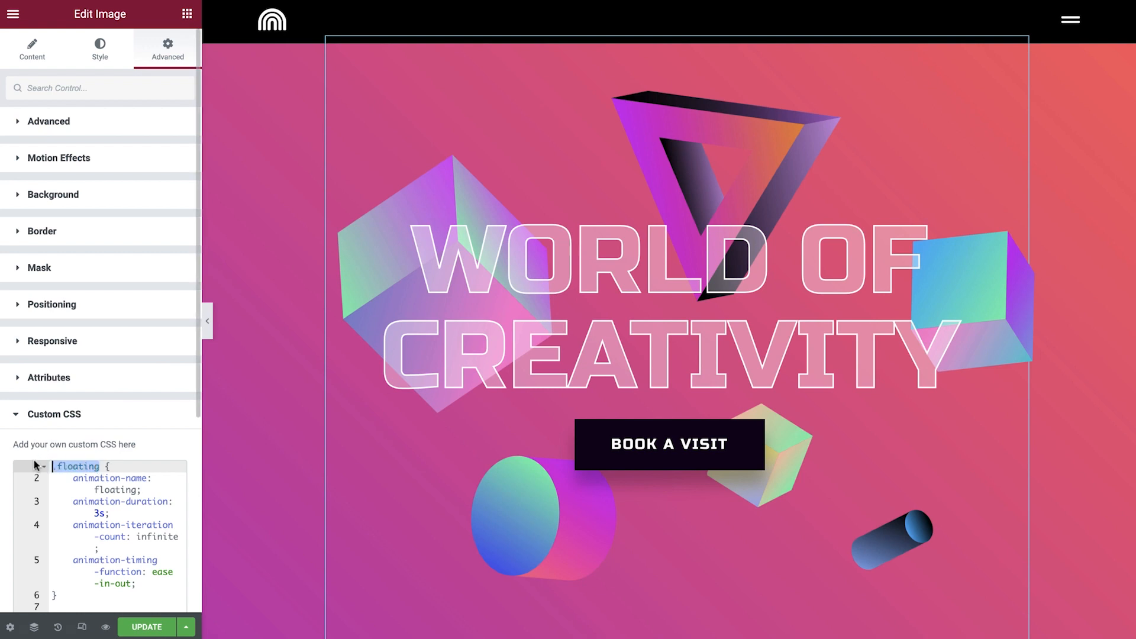
pyautogui.write('selector {')
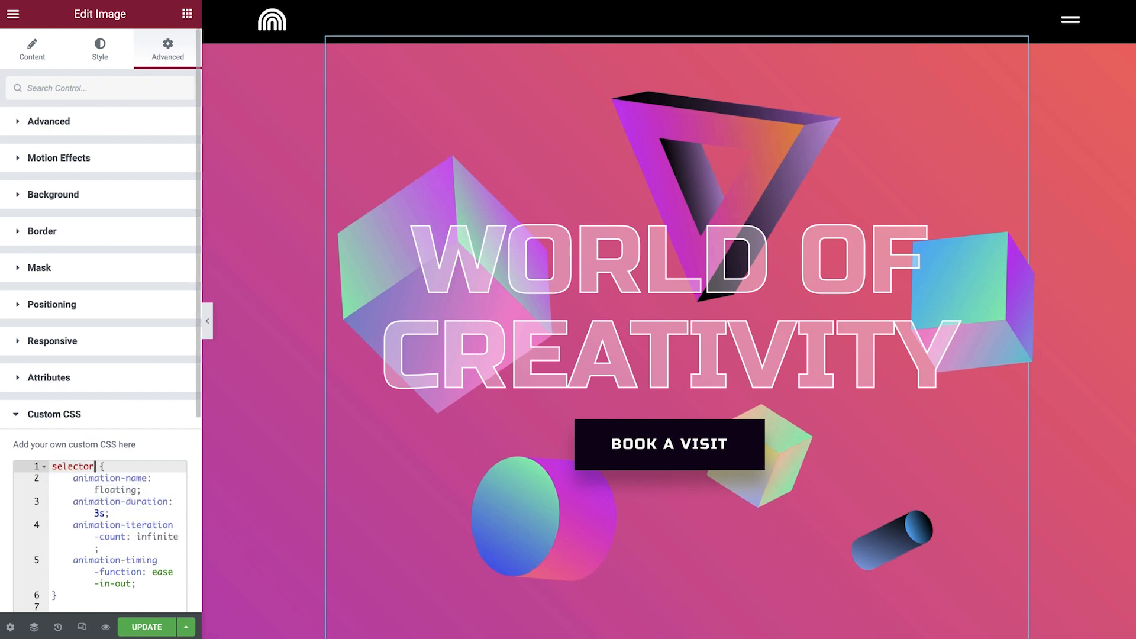